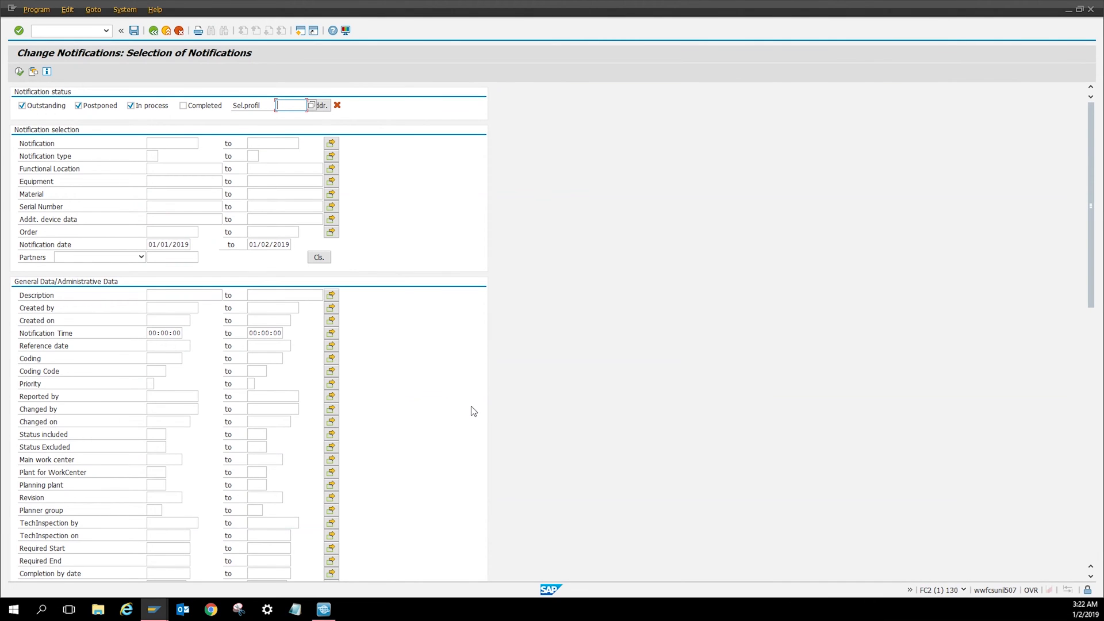
pyautogui.moveTo(473, 409)
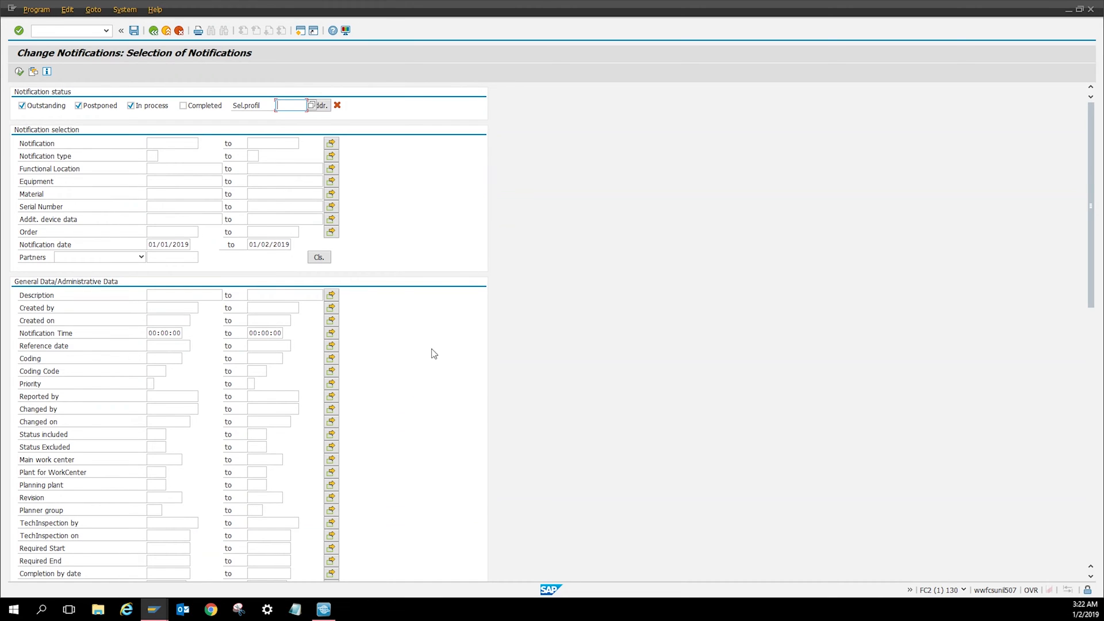
pyautogui.moveTo(404, 288)
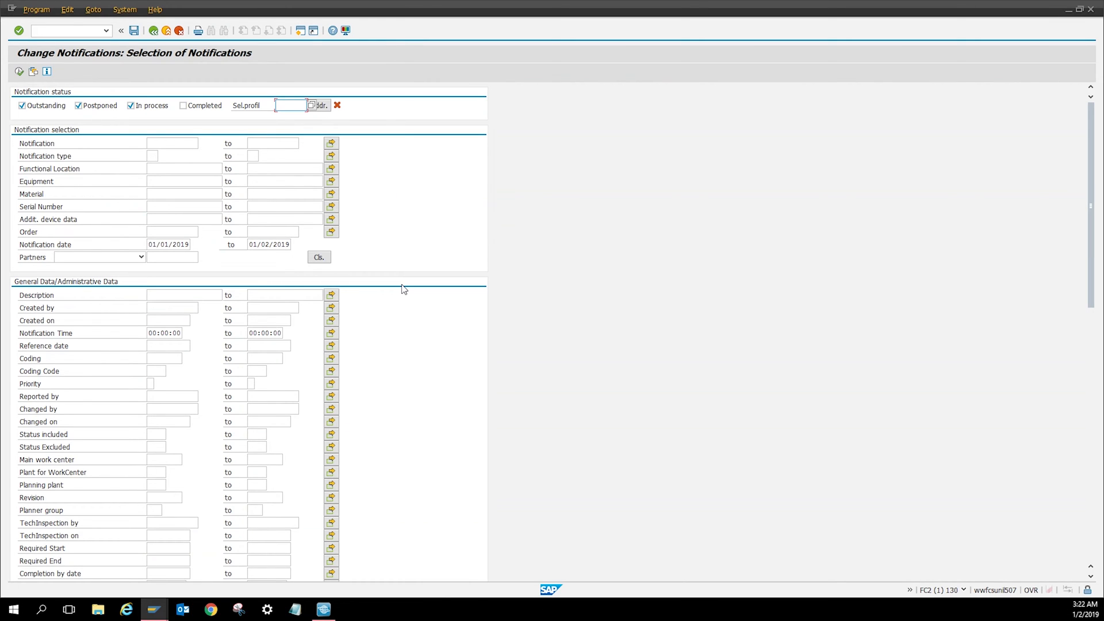
pyautogui.moveTo(425, 268)
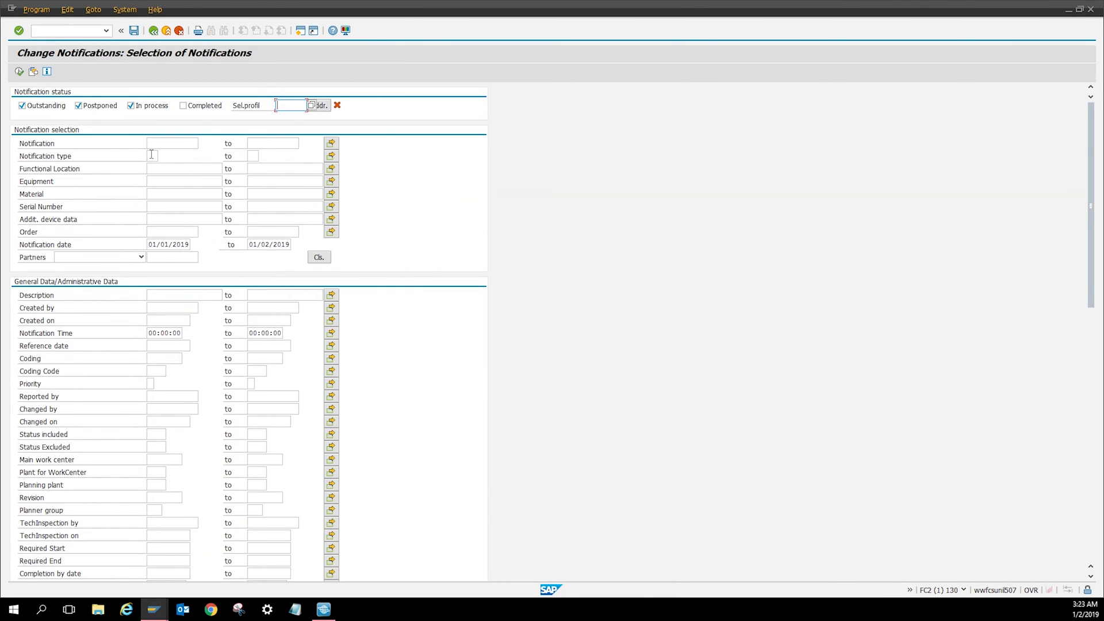
pyautogui.moveTo(102, 149)
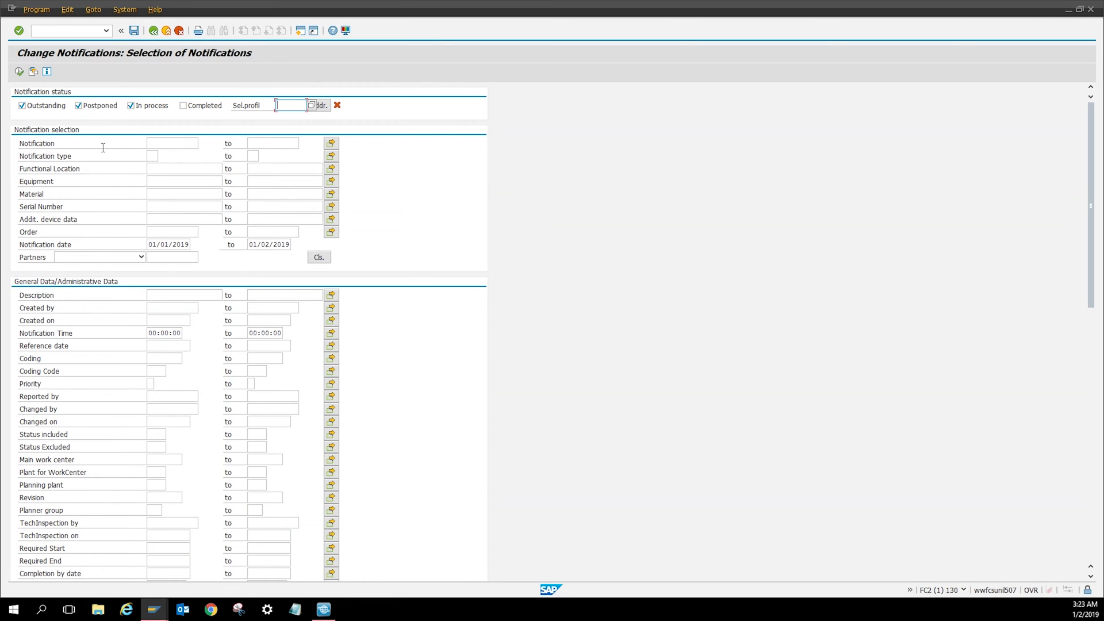
pyautogui.moveTo(407, 281)
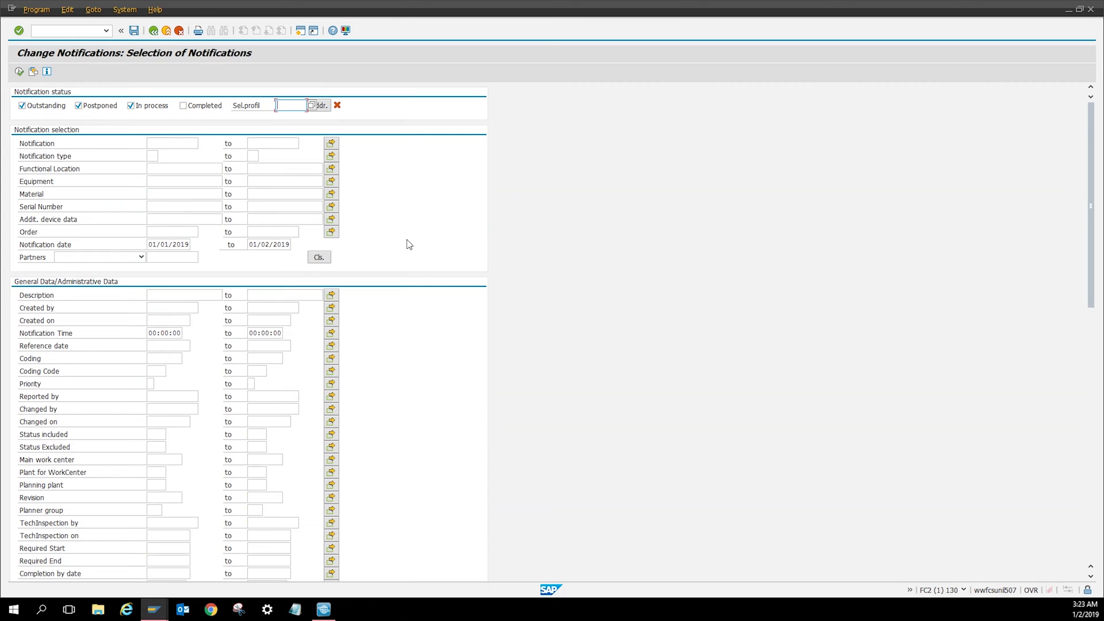
pyautogui.moveTo(52, 77)
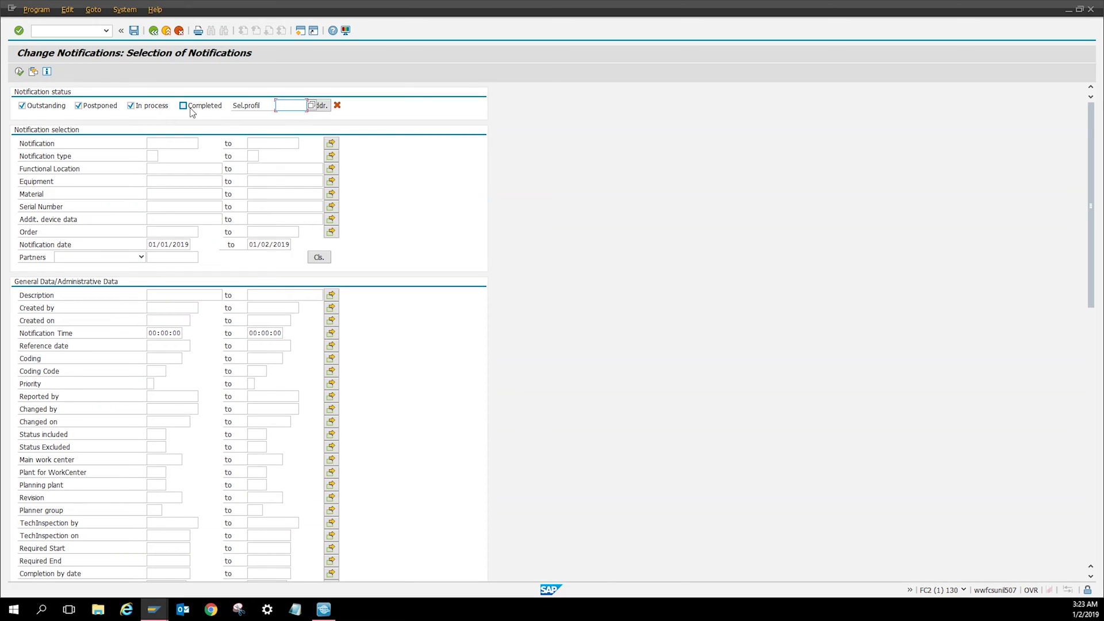
# - Execute the IW28 search for 01/01–01/02/2019 and dismiss the authorization notice
pyautogui.click(183, 105)
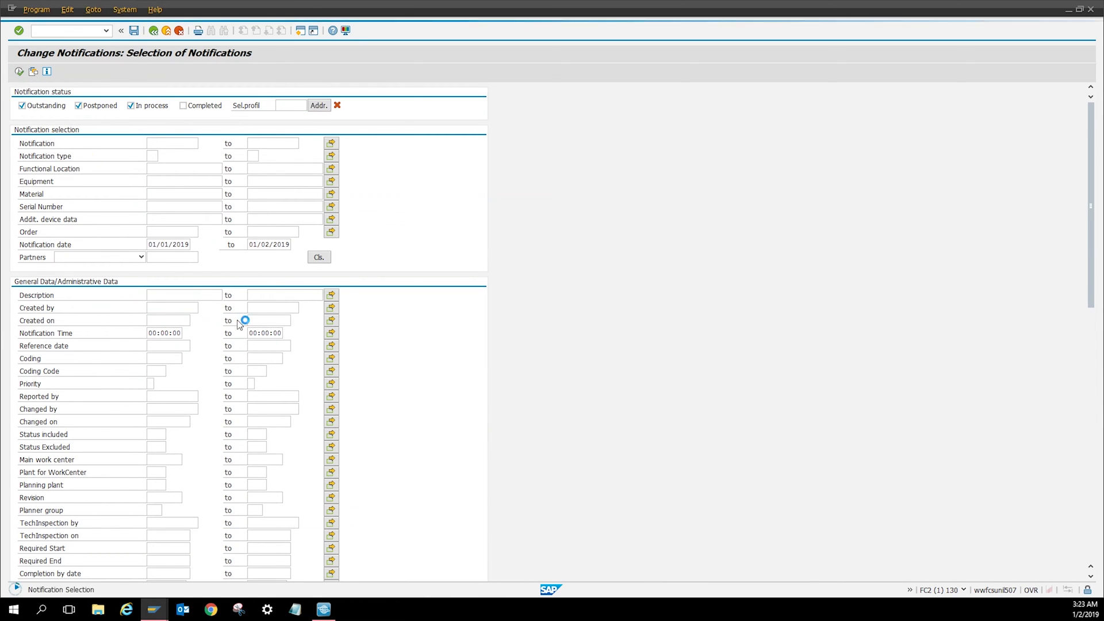
pyautogui.click(19, 30)
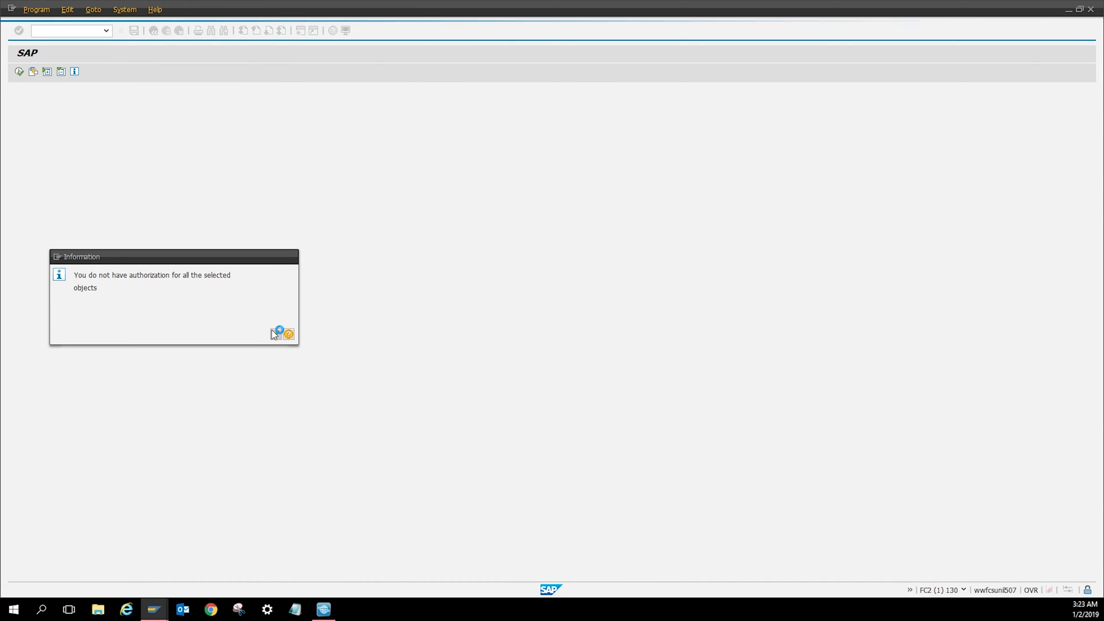
pyautogui.click(279, 330)
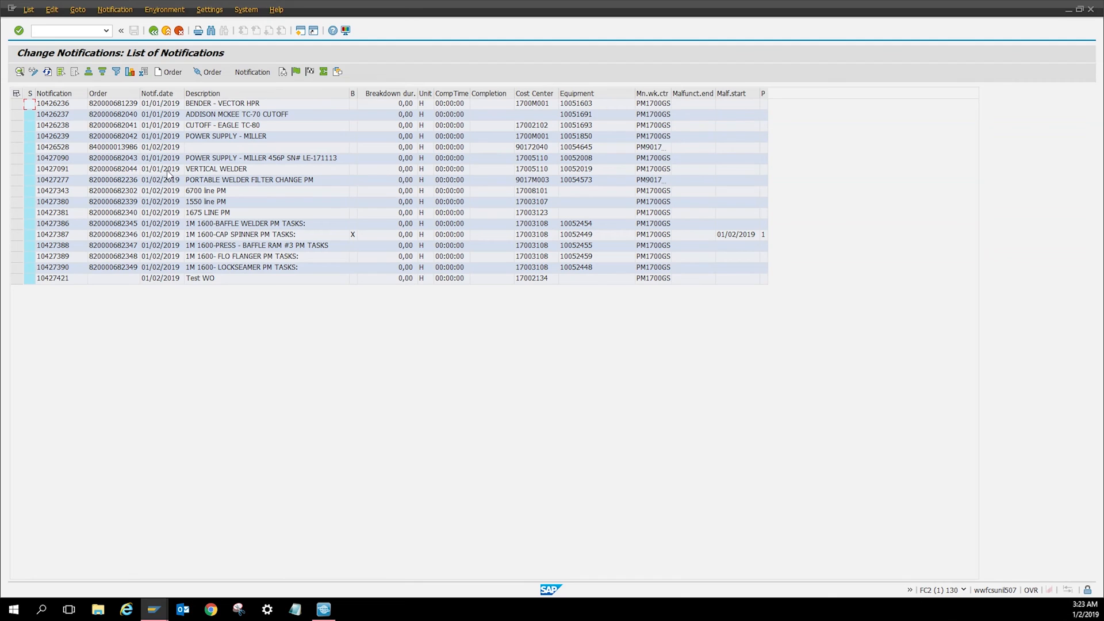
pyautogui.moveTo(125, 281)
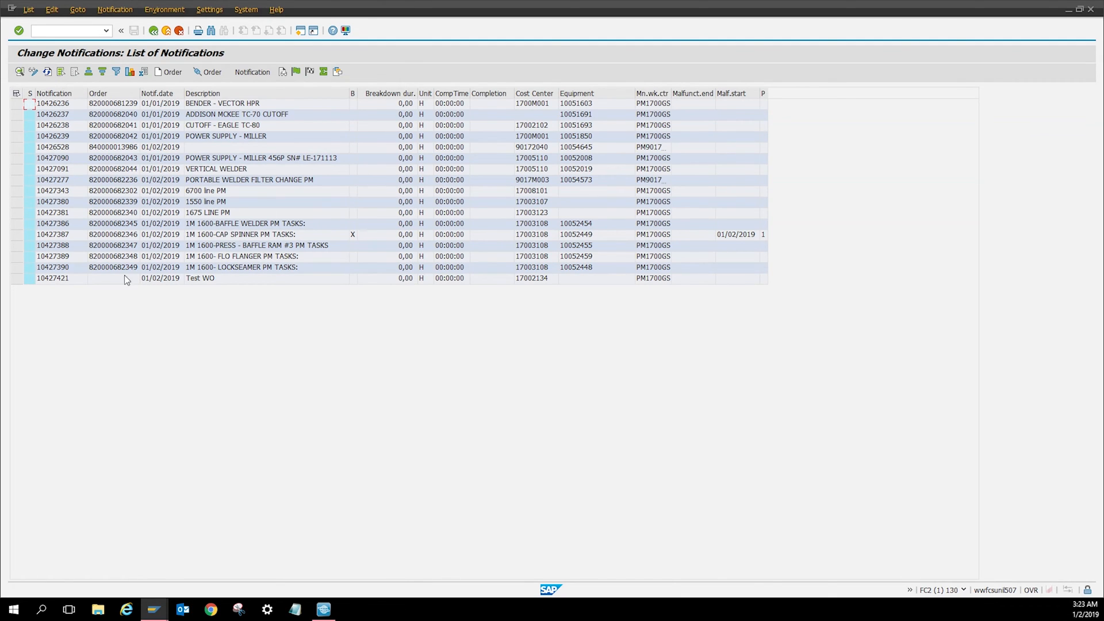
pyautogui.moveTo(200, 283)
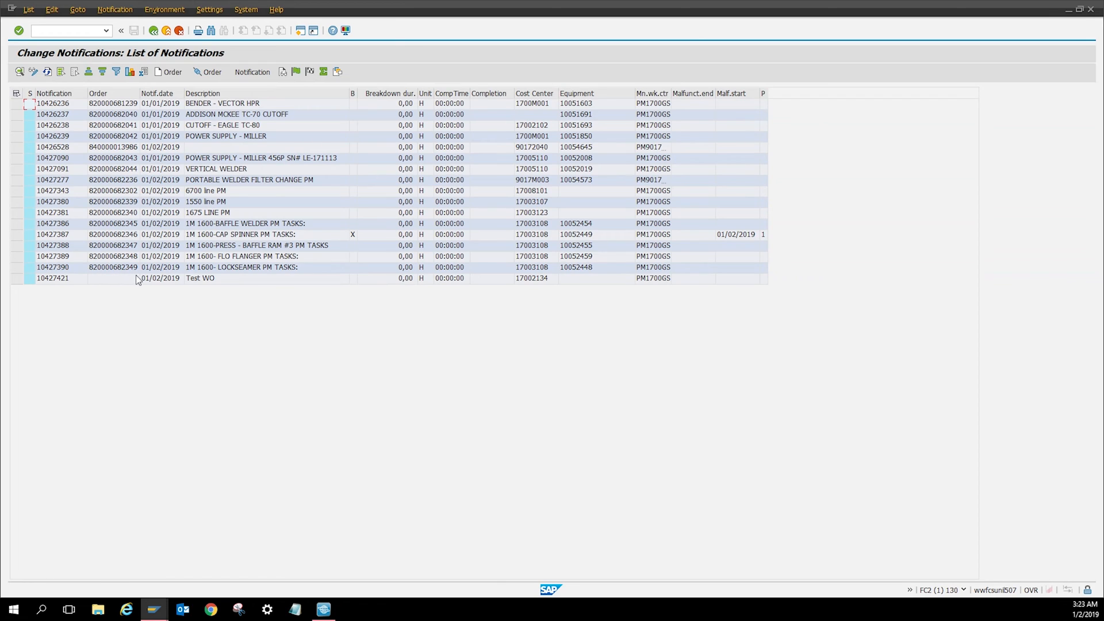
pyautogui.moveTo(44, 296)
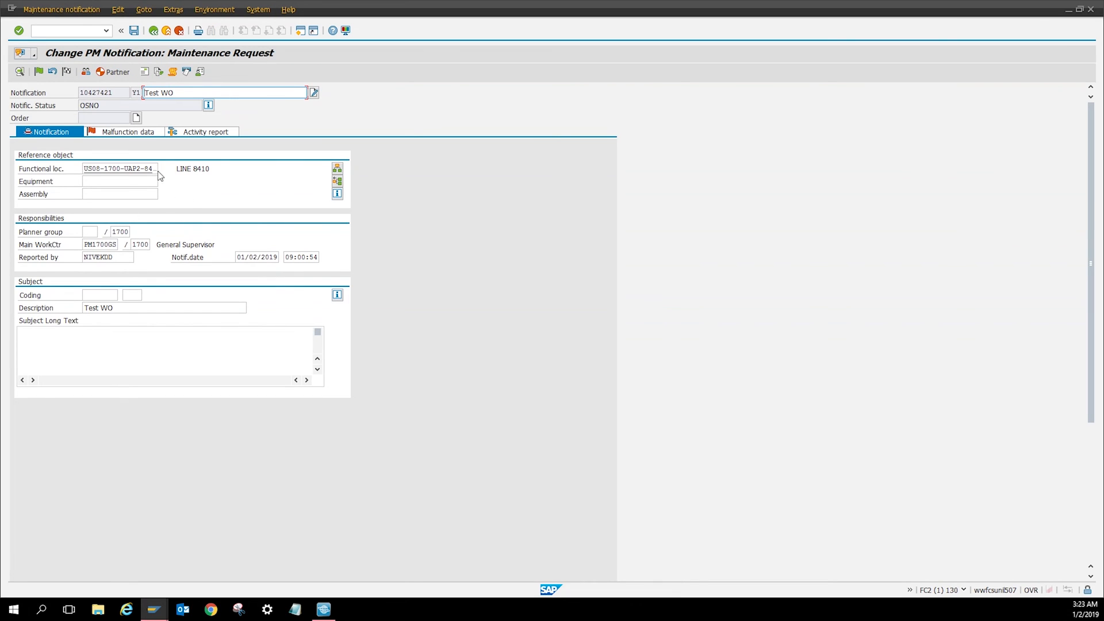
pyautogui.moveTo(136, 117)
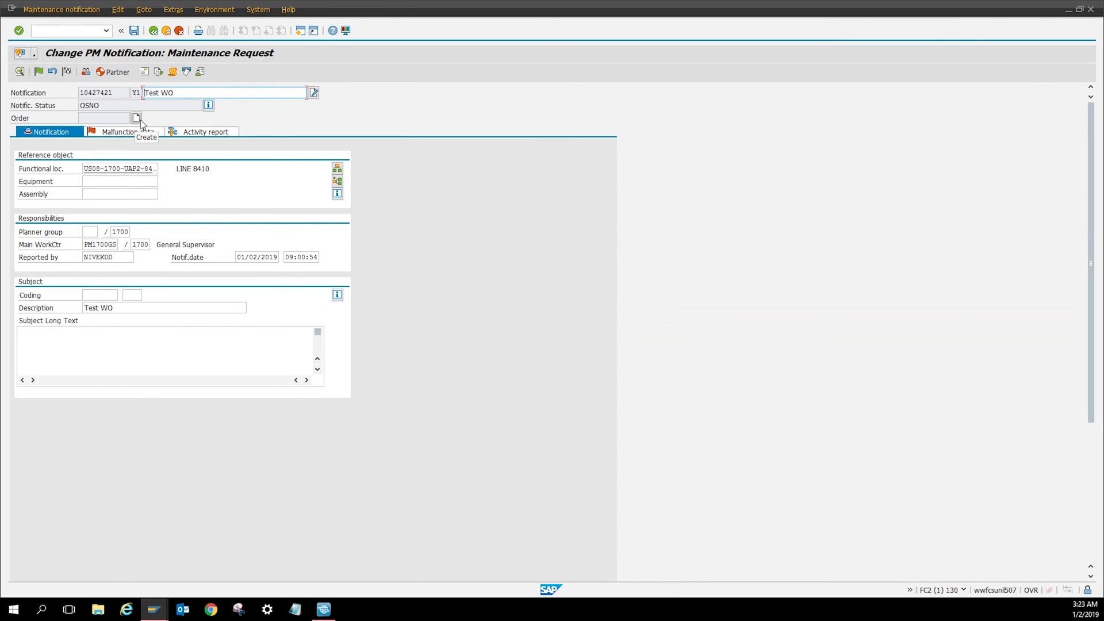
# - Start creating an order from the open Test WO notification 10427421
pyautogui.click(135, 117)
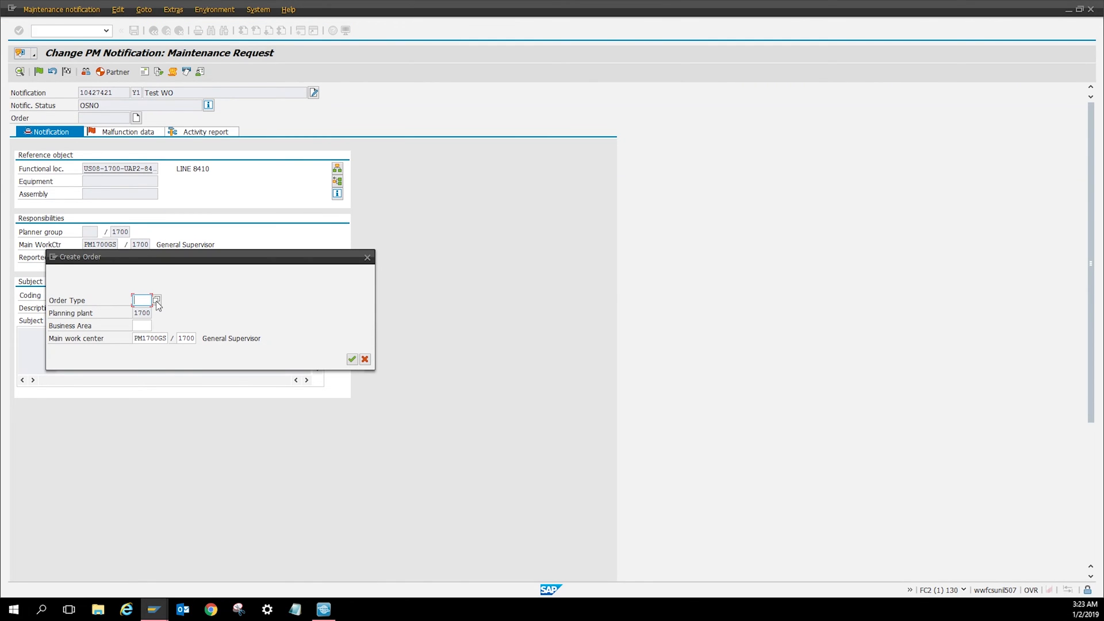
# - Choose order type ZPM1 corrective maintenance and confirm to create the order header
pyautogui.click(156, 300)
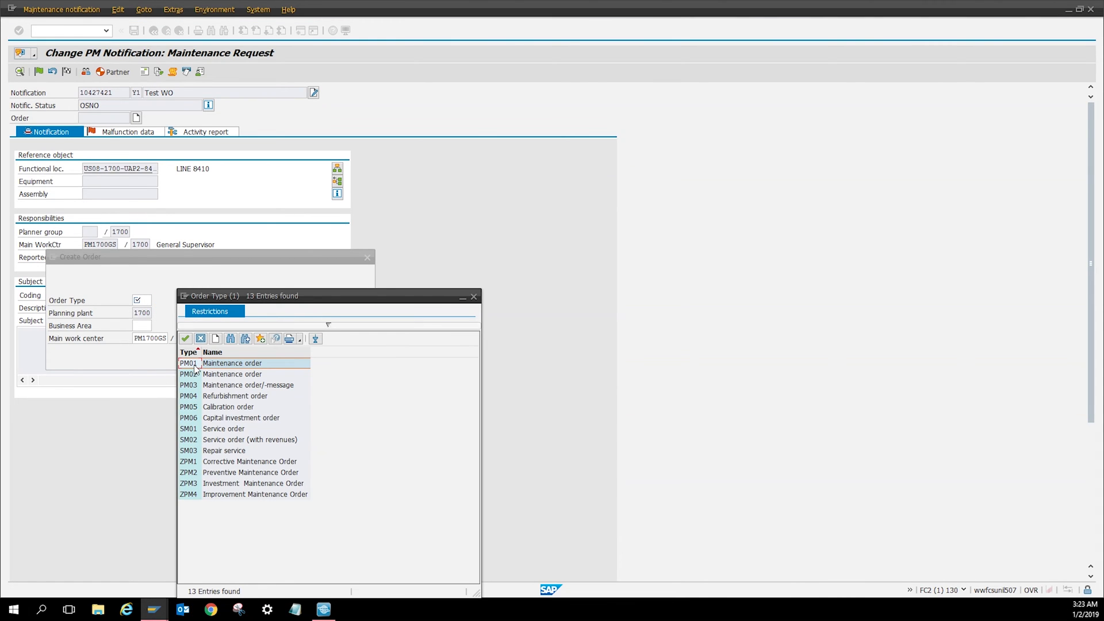
pyautogui.moveTo(211, 471)
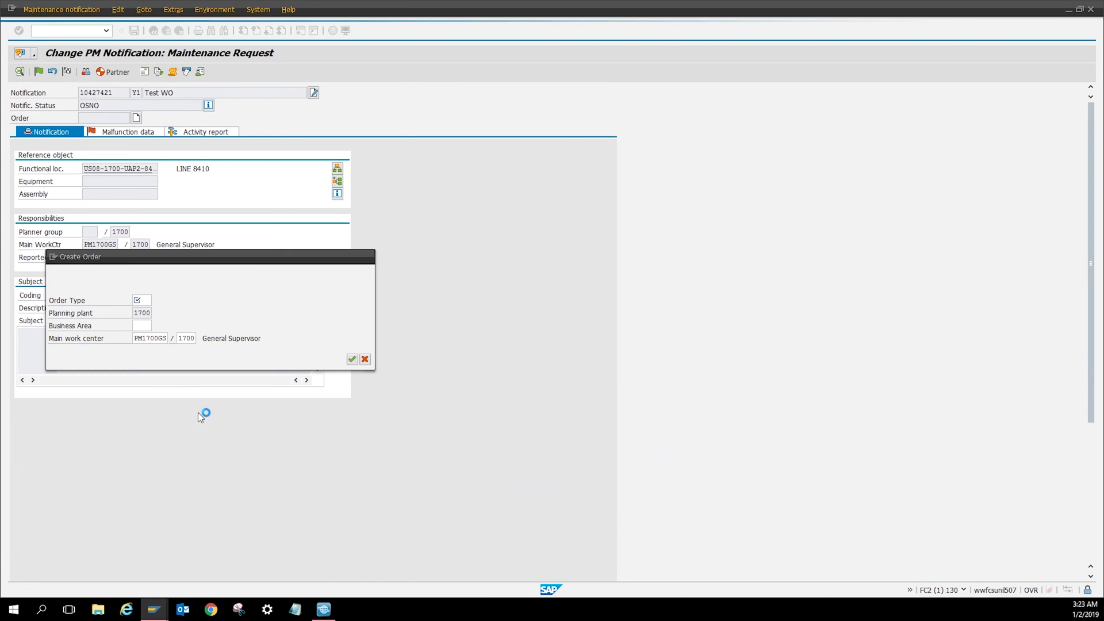
pyautogui.write('ZPM1')
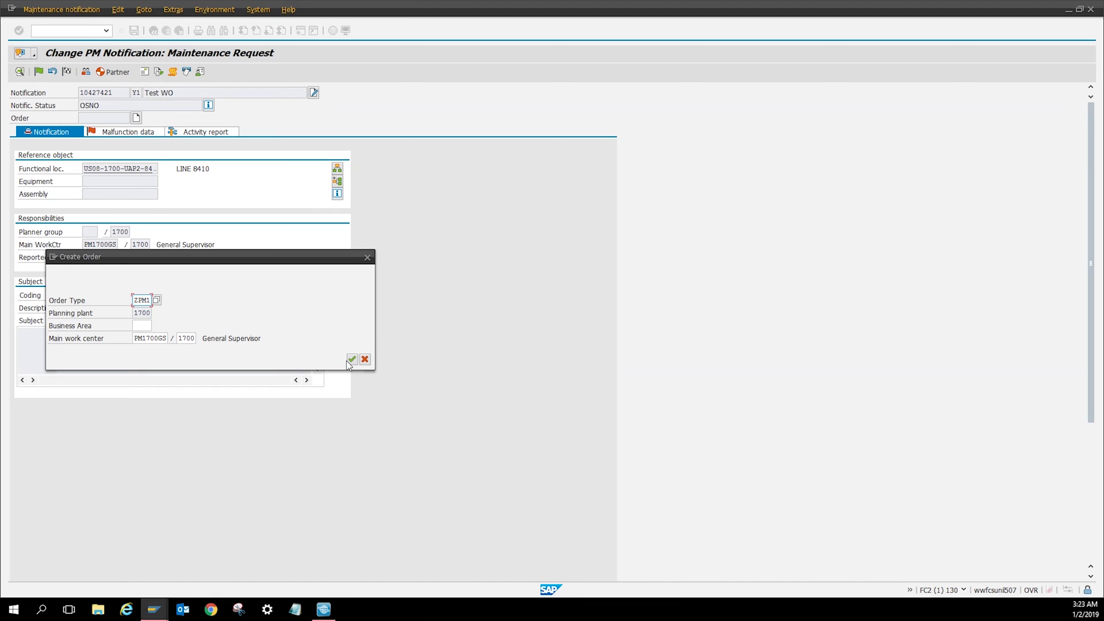
pyautogui.click(352, 359)
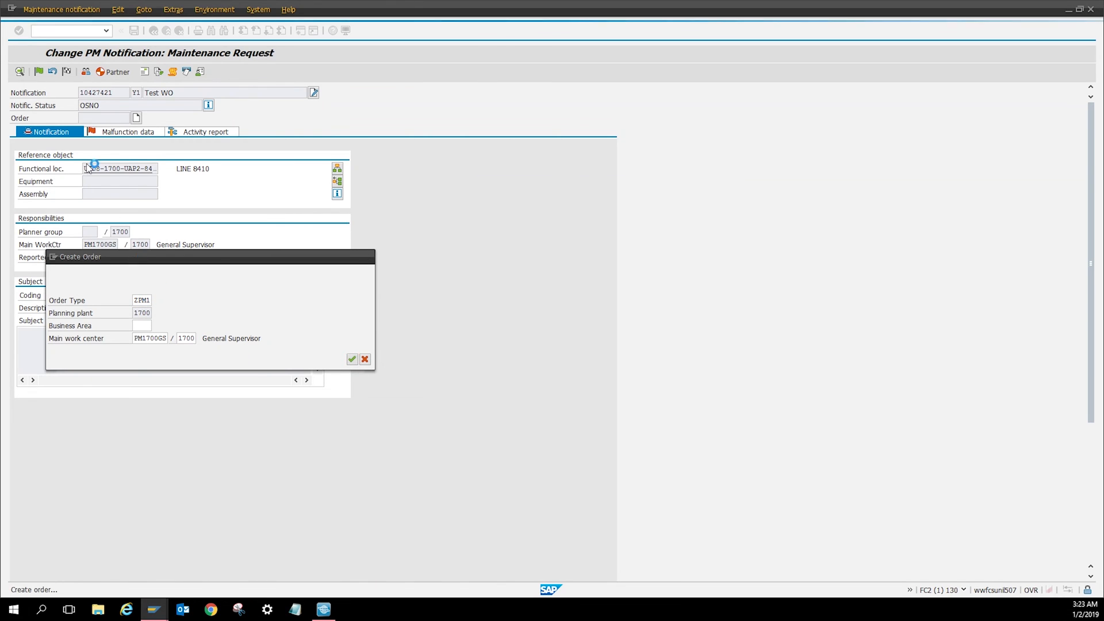
pyautogui.click(352, 359)
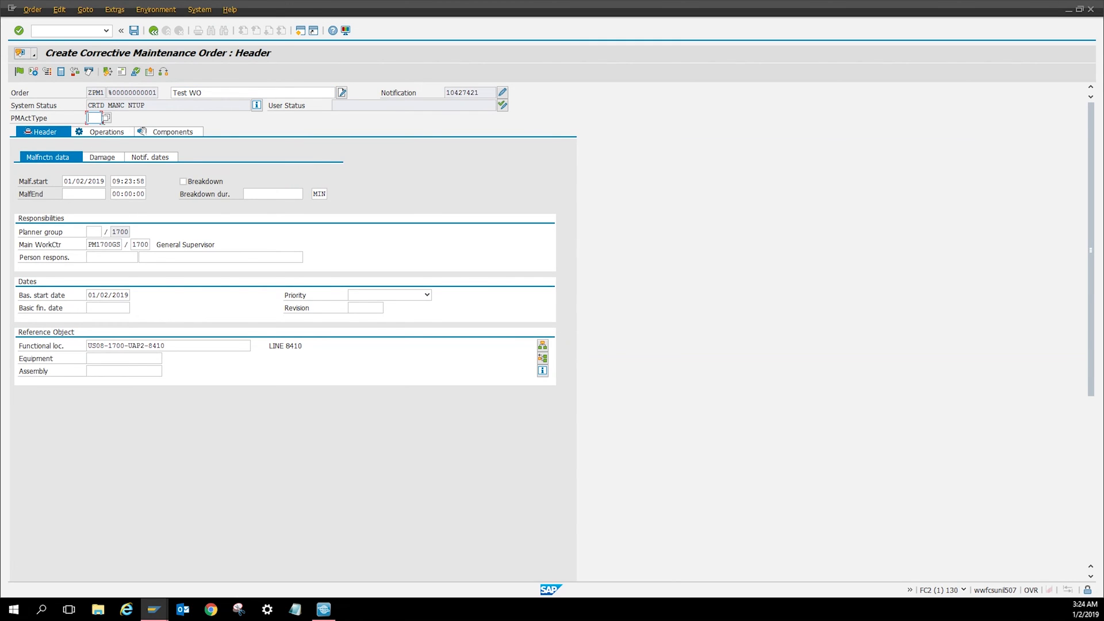
# - List the maintenance activity types to choose 003 Repair for the order
pyautogui.click(89, 118)
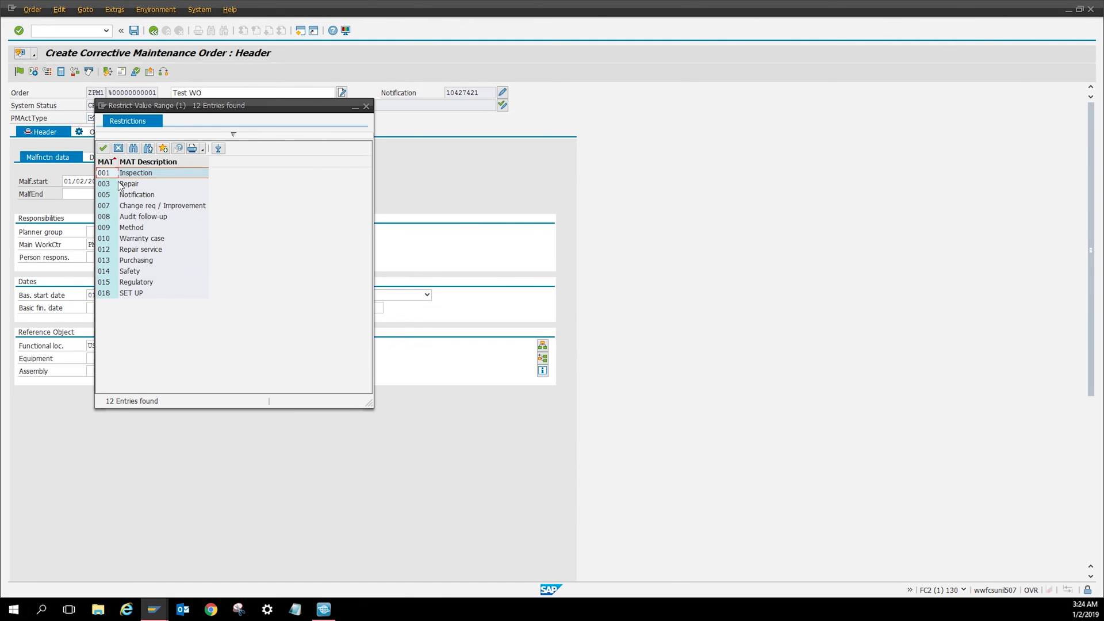
pyautogui.moveTo(139, 186)
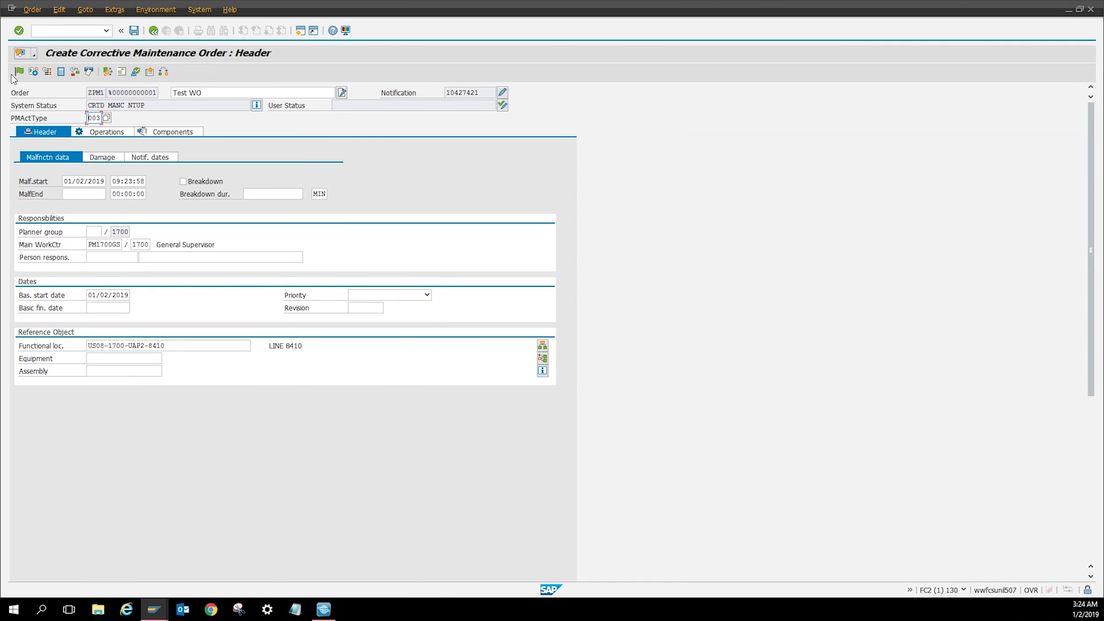
pyautogui.moveTo(18, 71)
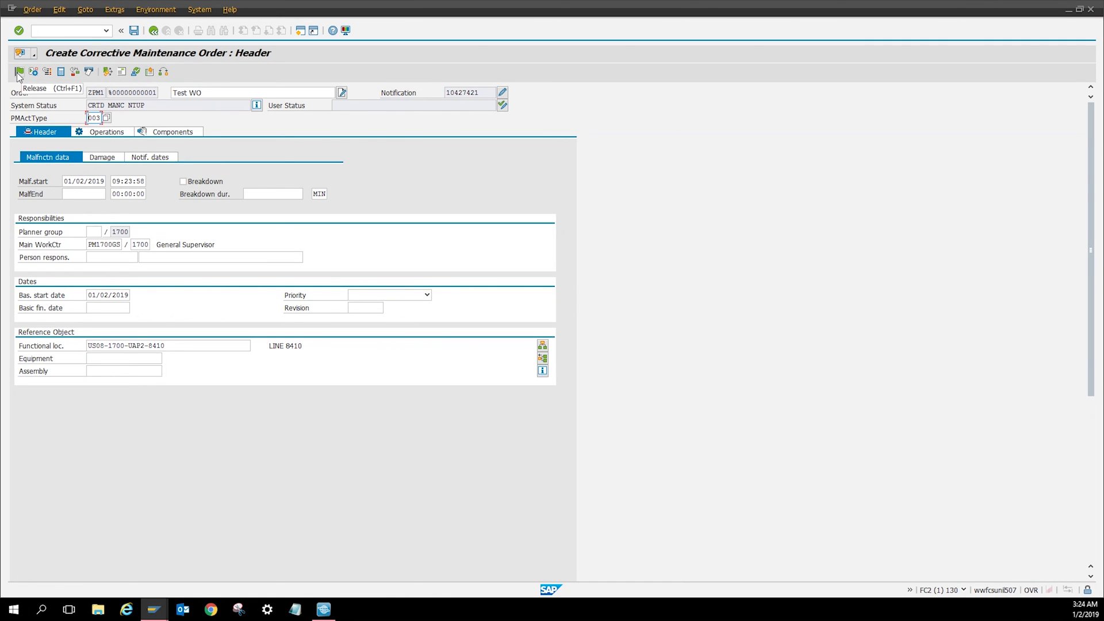
pyautogui.click(18, 72)
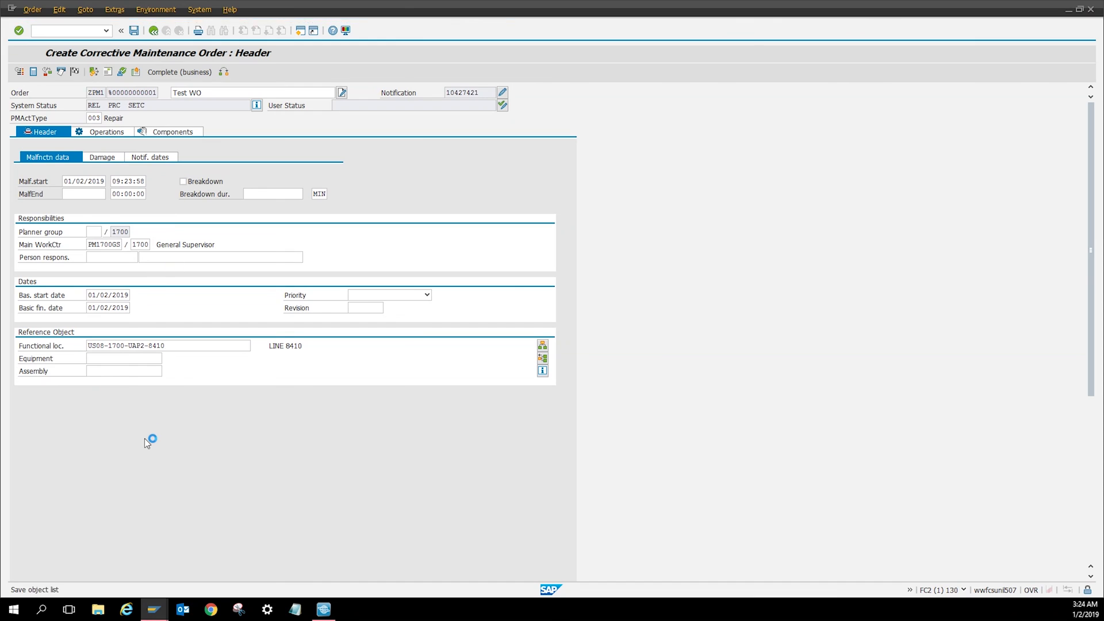
pyautogui.click(134, 30)
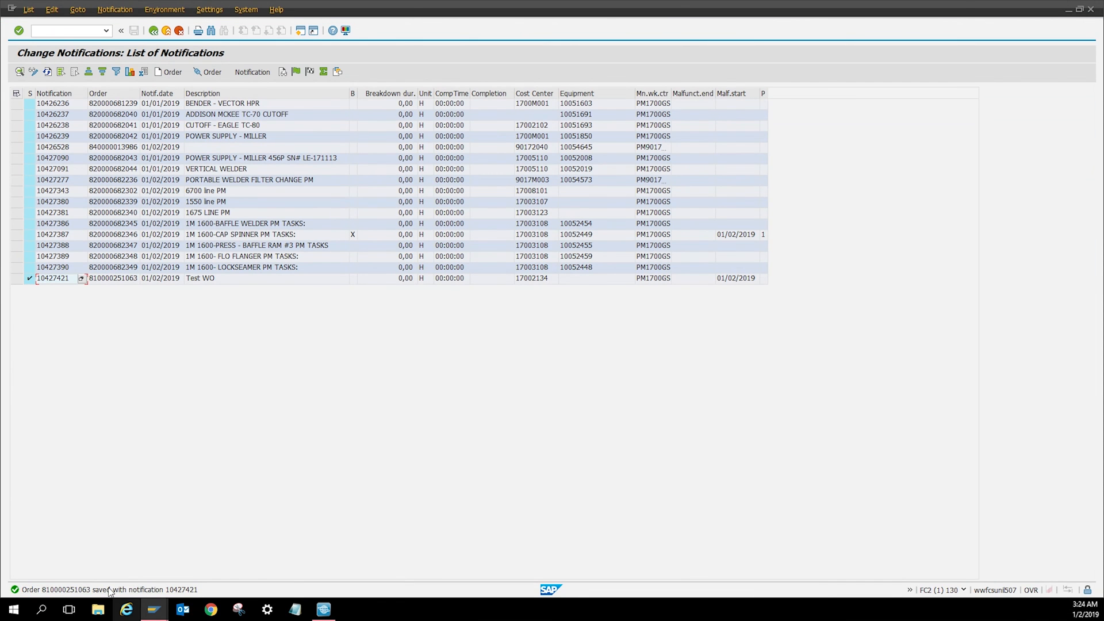
pyautogui.moveTo(60, 290)
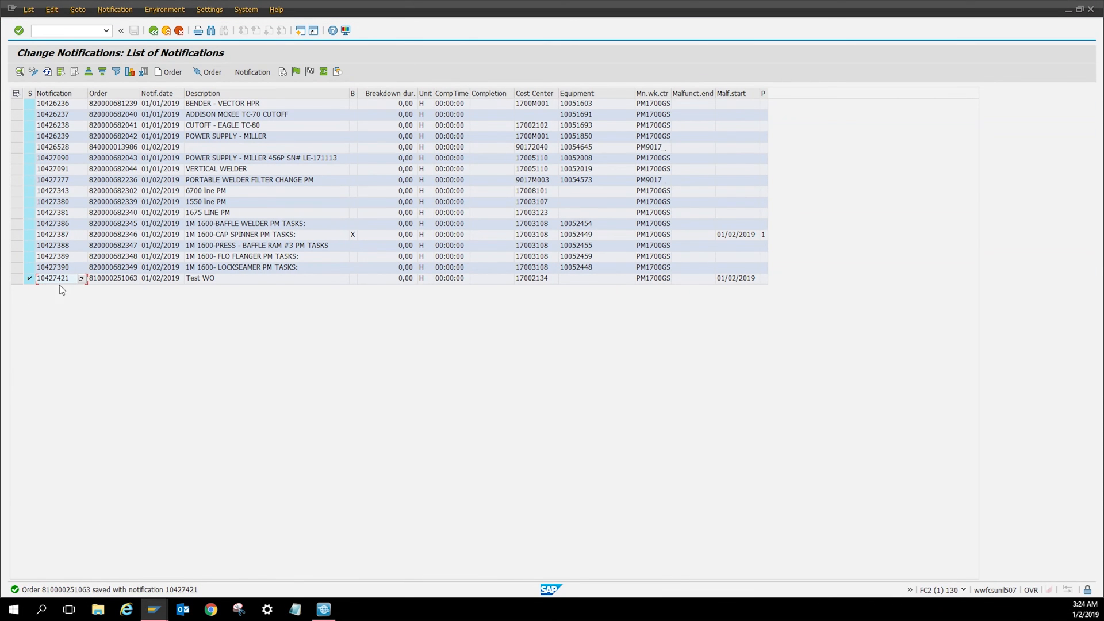
pyautogui.moveTo(115, 285)
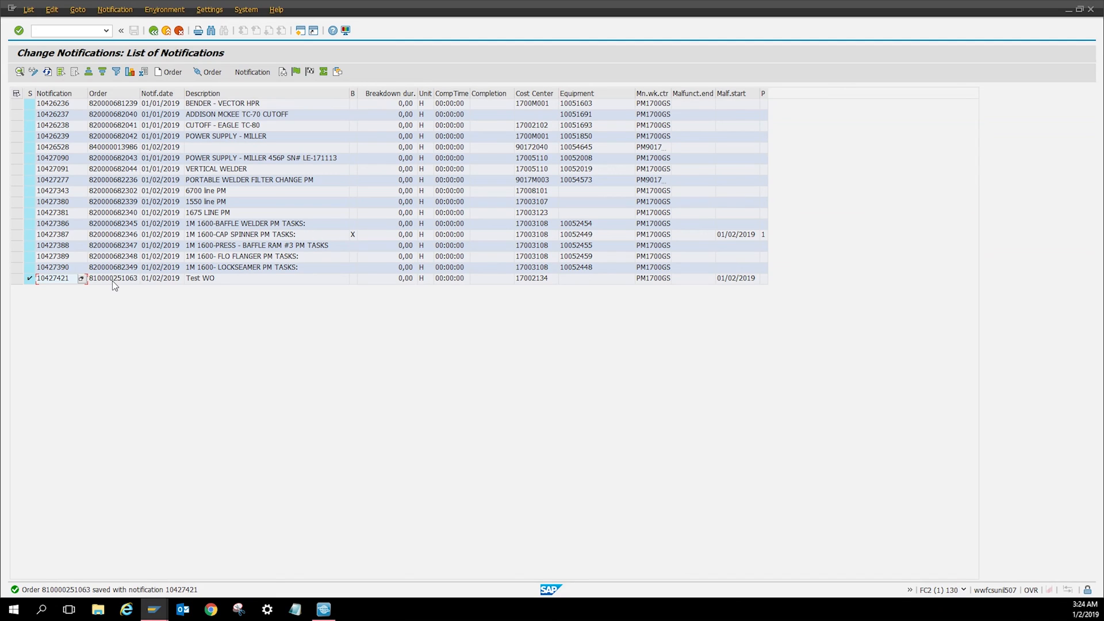
pyautogui.moveTo(196, 284)
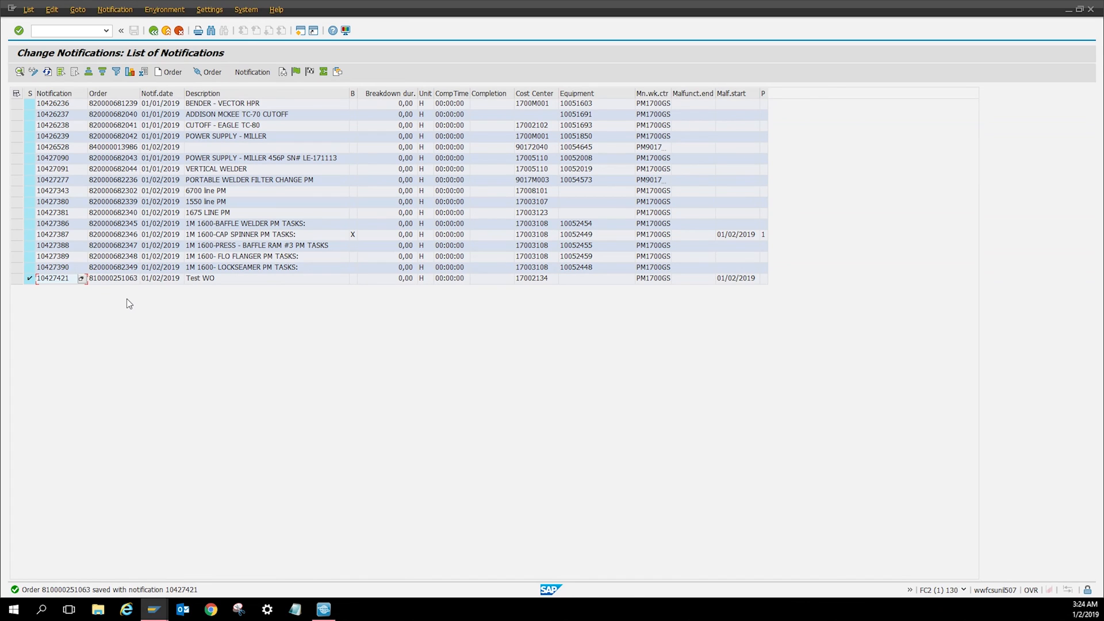
pyautogui.moveTo(183, 282)
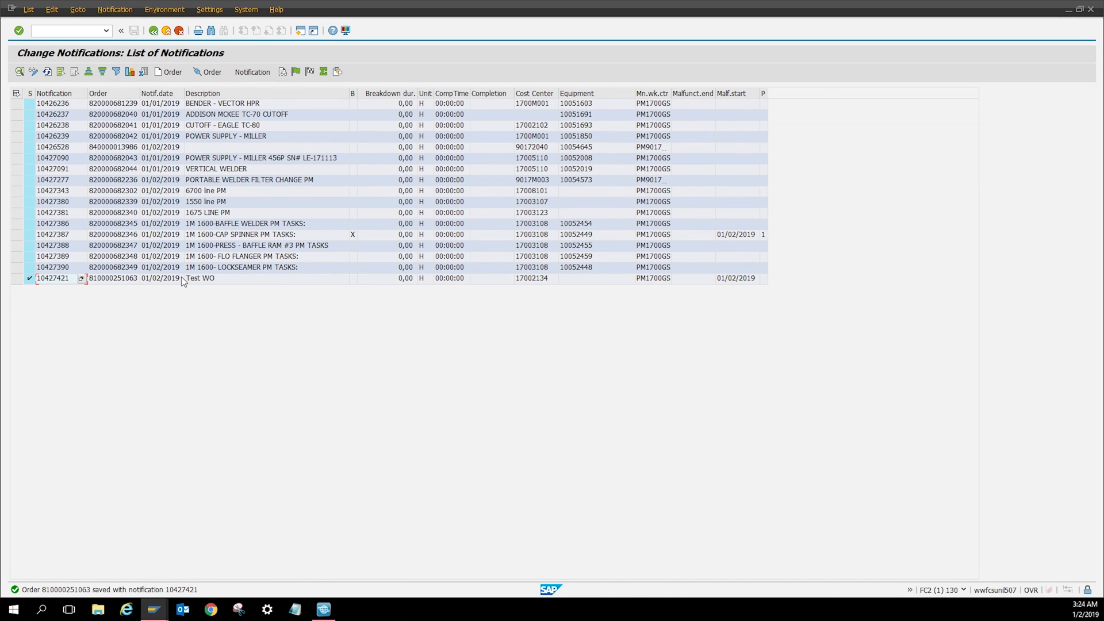
pyautogui.moveTo(390, 308)
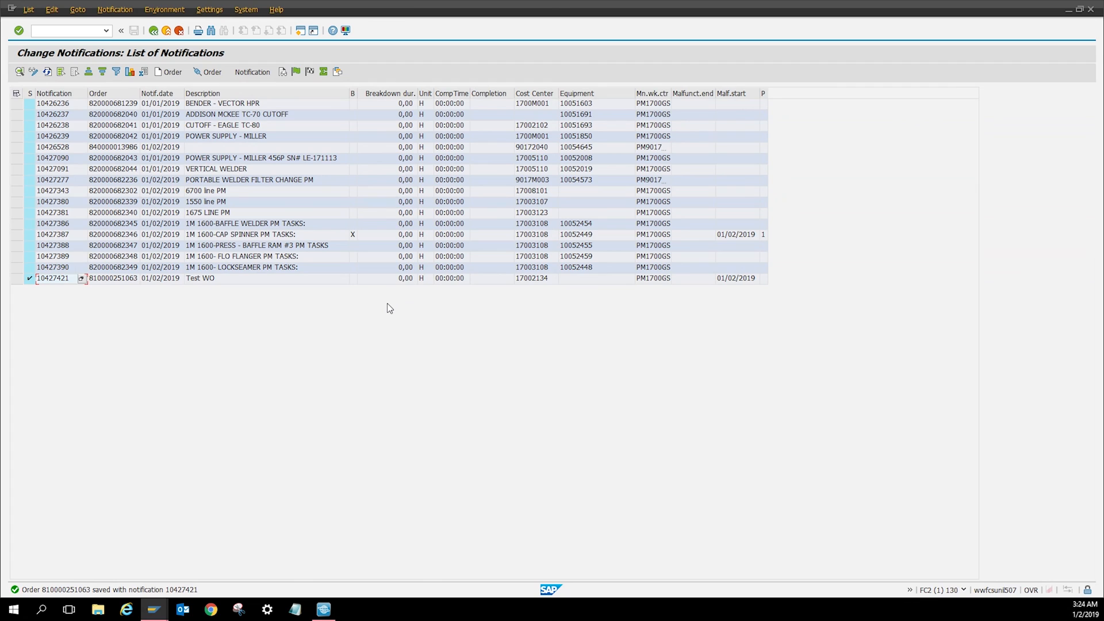